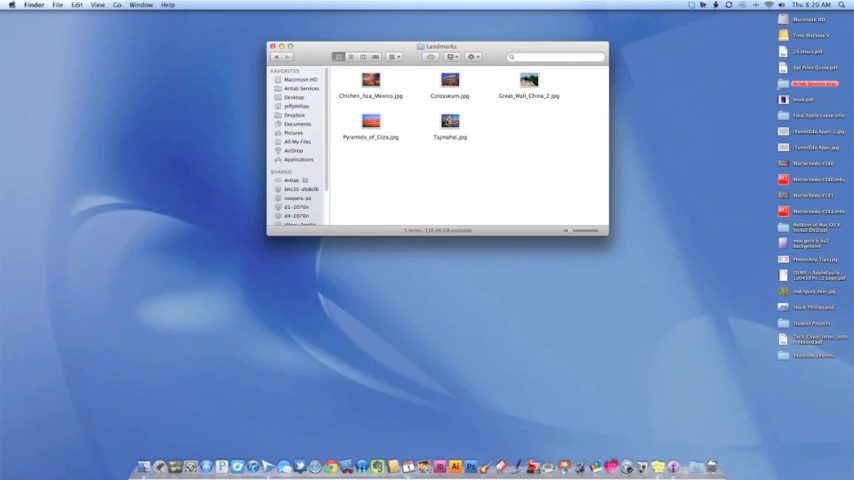
Select Pyramids_of_Giza.jpg in the landmarks folder and launch Photoshop CS4 from the Dock
left_click(370, 120)
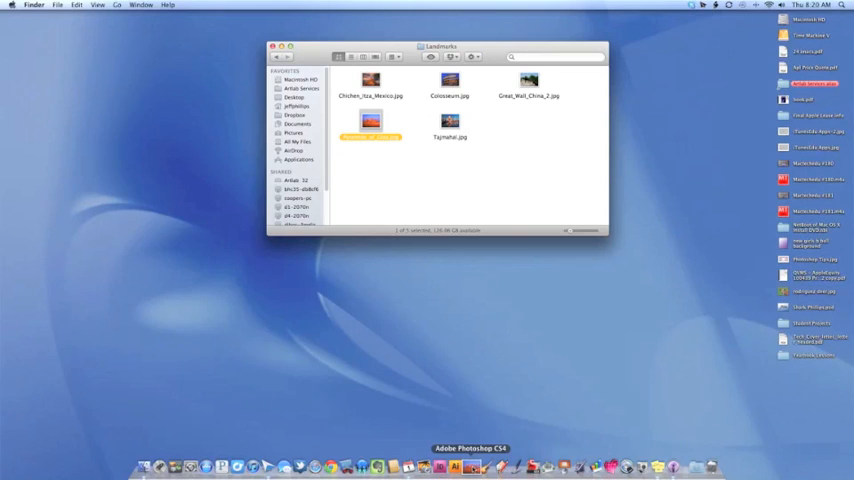
left_click(470, 466)
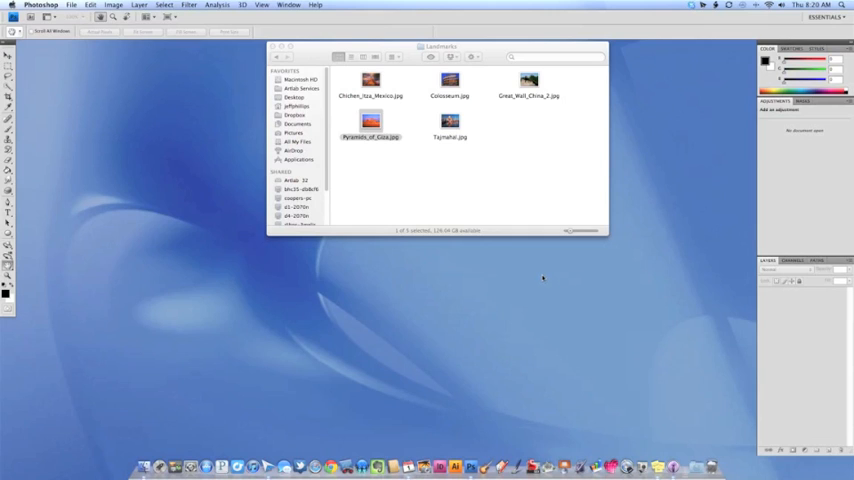
mouse_move(542, 278)
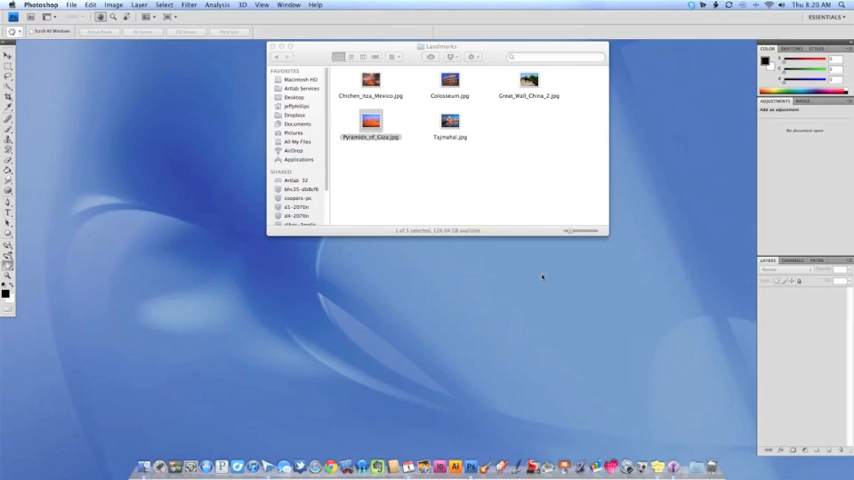
Open Pyramids_of_Giza.jpg choosing 'Leave as is' for the missing colour profile
double_click(370, 120)
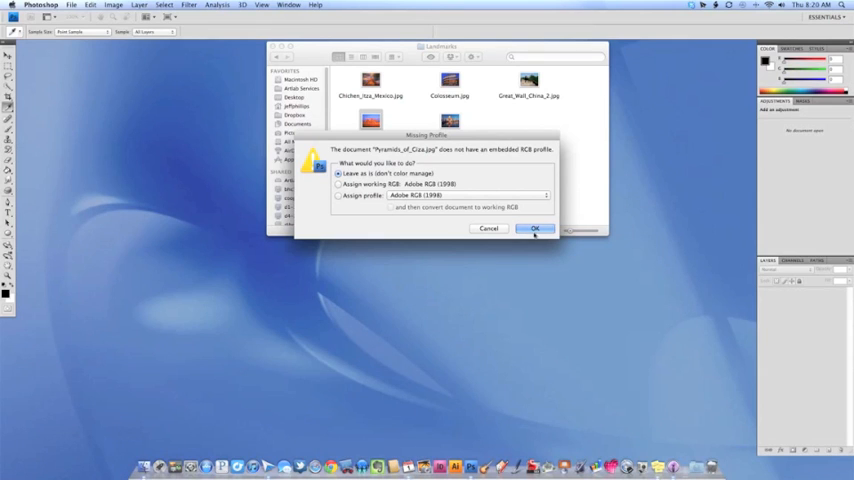
left_click(534, 228)
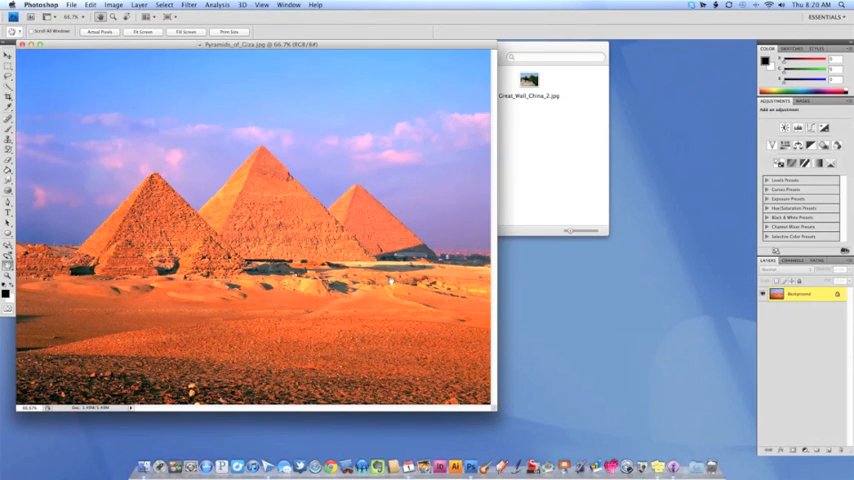
mouse_move(258, 164)
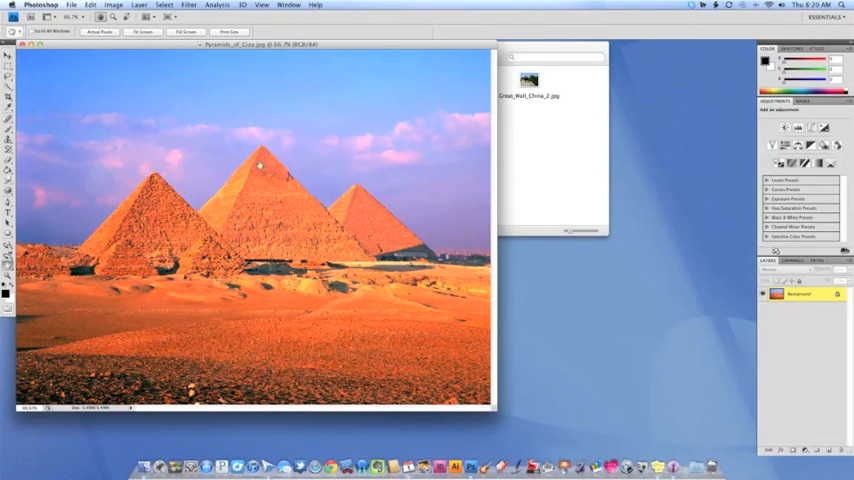
mouse_move(376, 168)
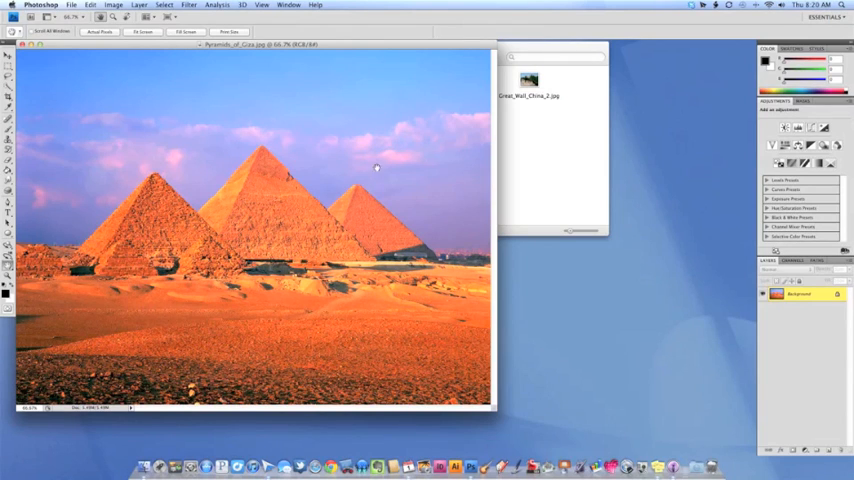
mouse_move(376, 236)
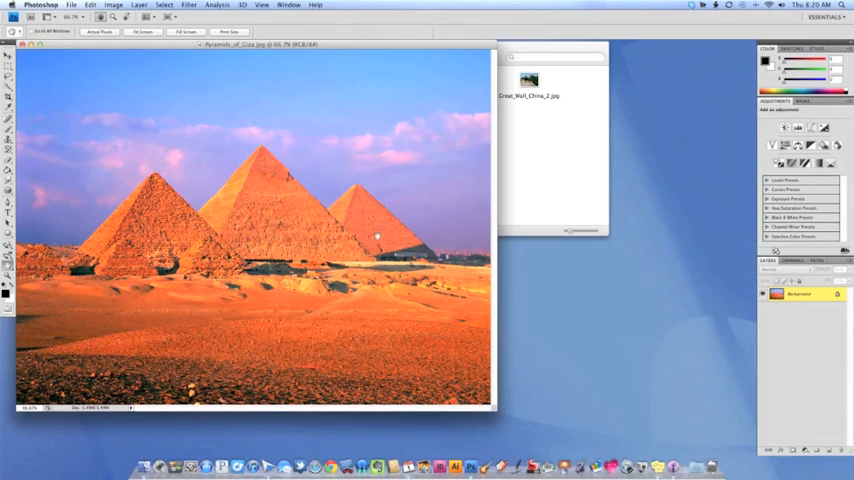
mouse_move(276, 180)
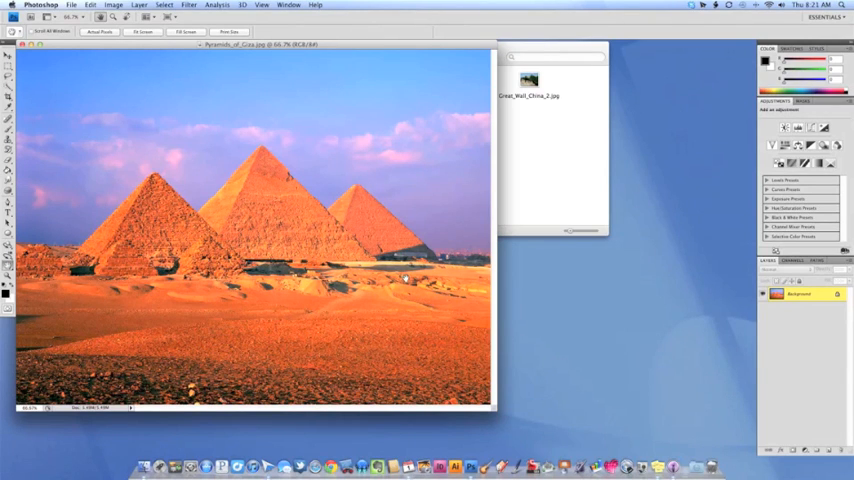
mouse_move(204, 324)
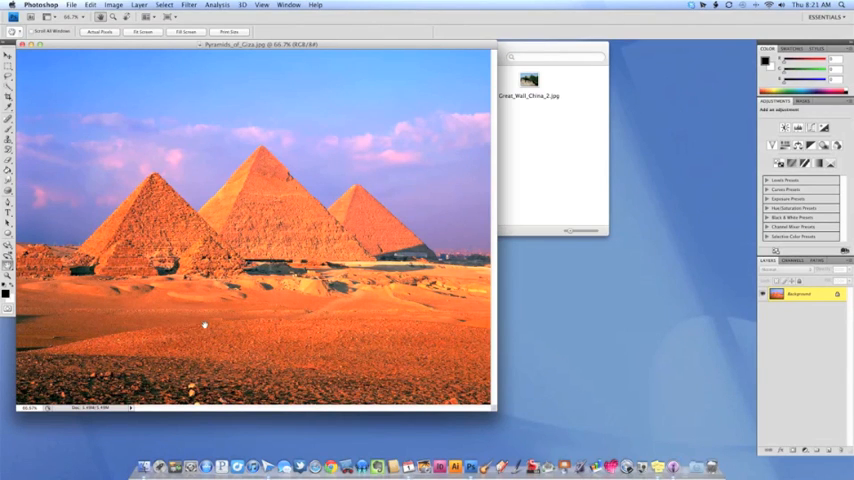
mouse_move(448, 360)
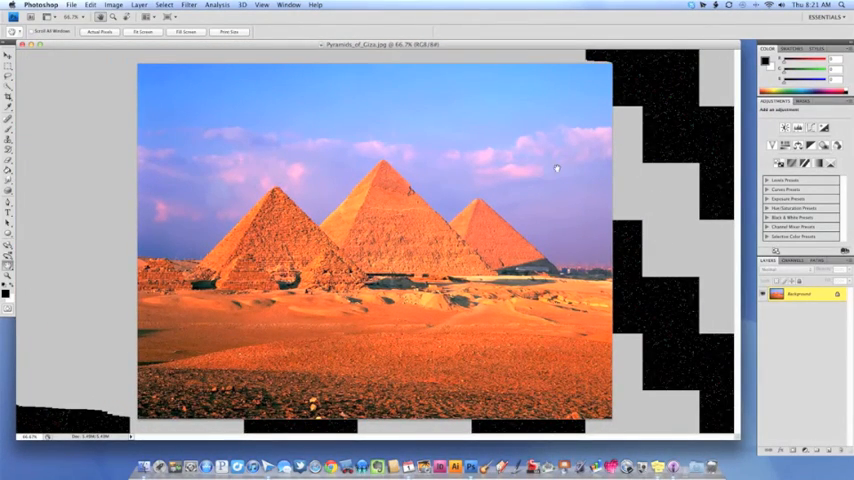
mouse_move(432, 236)
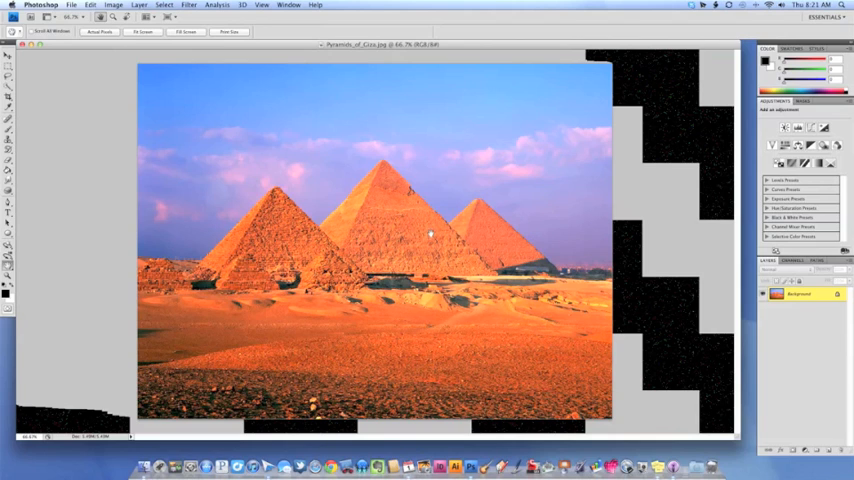
mouse_move(356, 256)
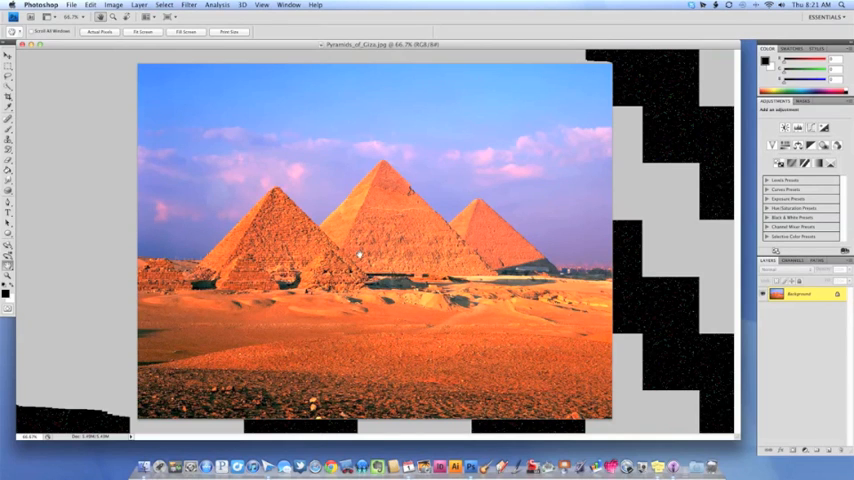
Create a new empty layer named 'Paper' above the photo
left_click(140, 4)
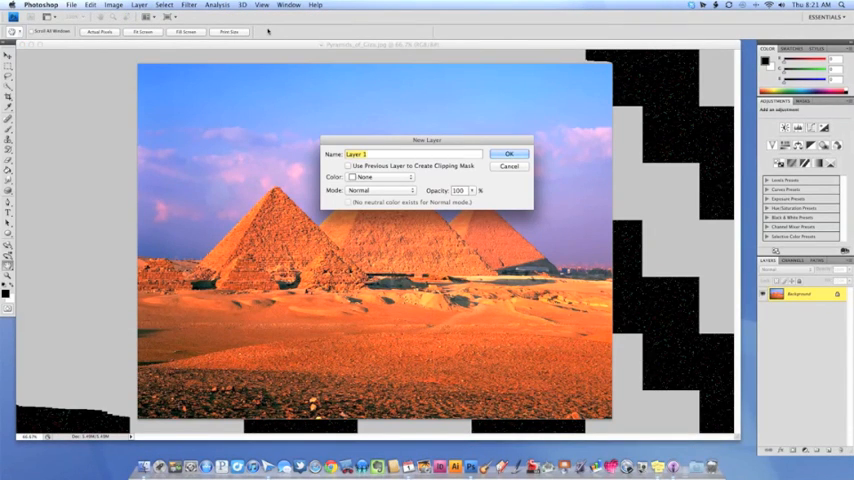
type("Paper")
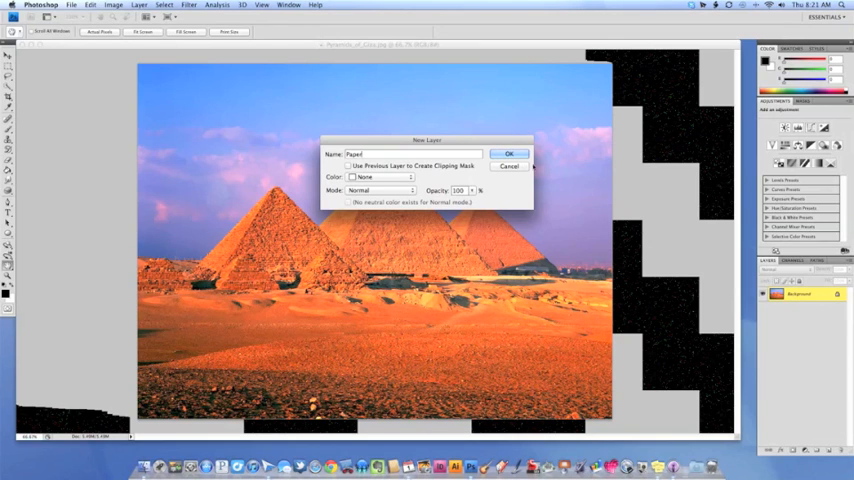
left_click(508, 152)
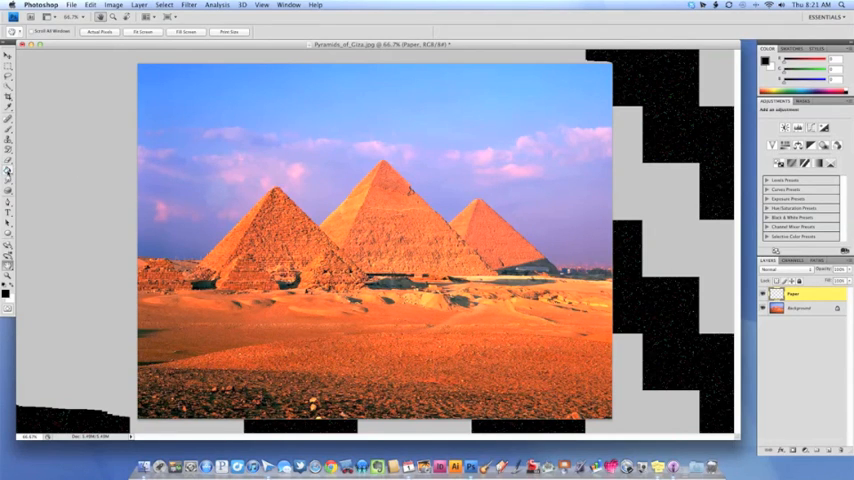
With the Paint Bucket, set the foreground colour to a pale cream for the Paper layer
left_click(8, 170)
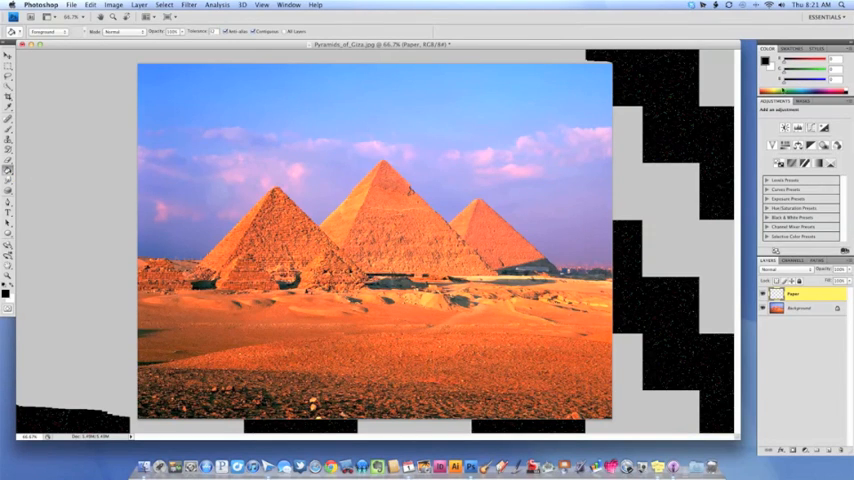
left_click(6, 292)
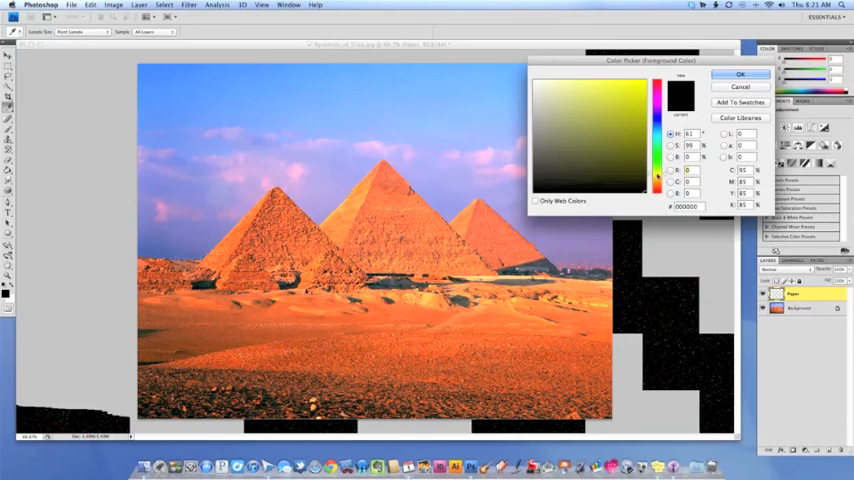
left_click(554, 92)
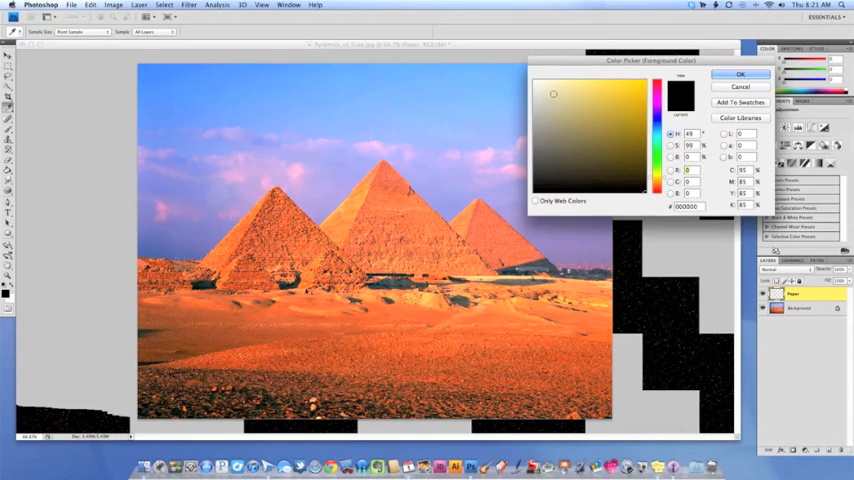
left_click(548, 84)
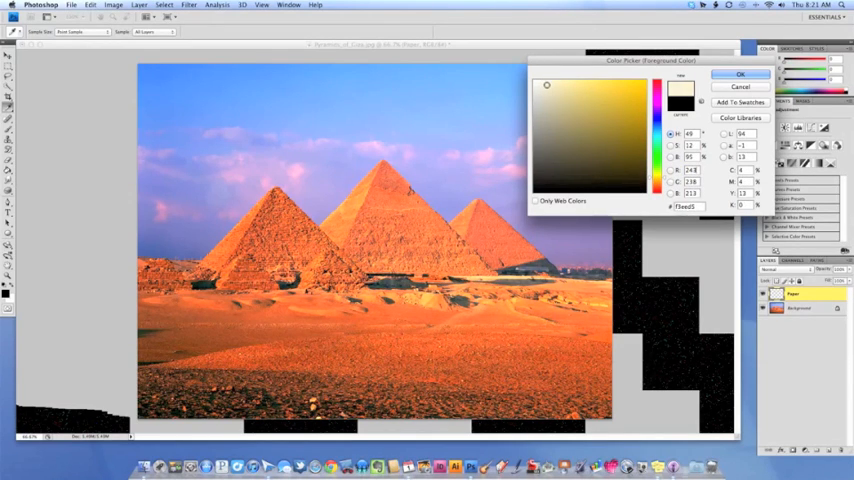
left_click(552, 88)
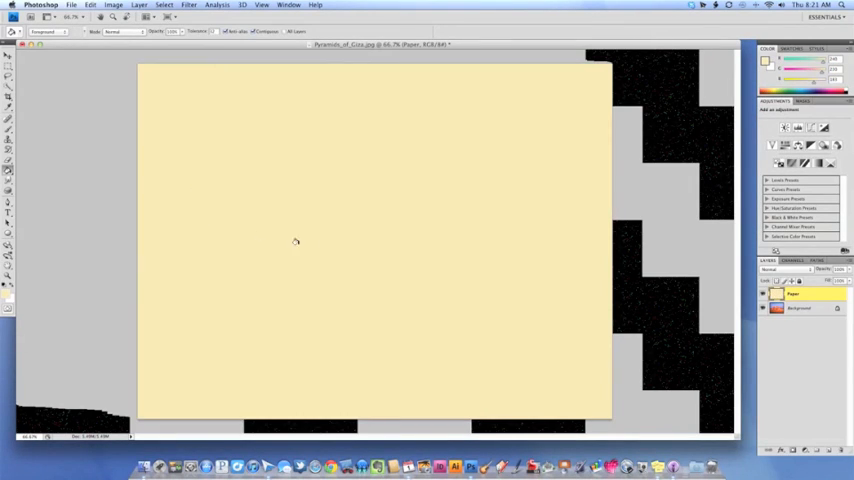
mouse_move(816, 304)
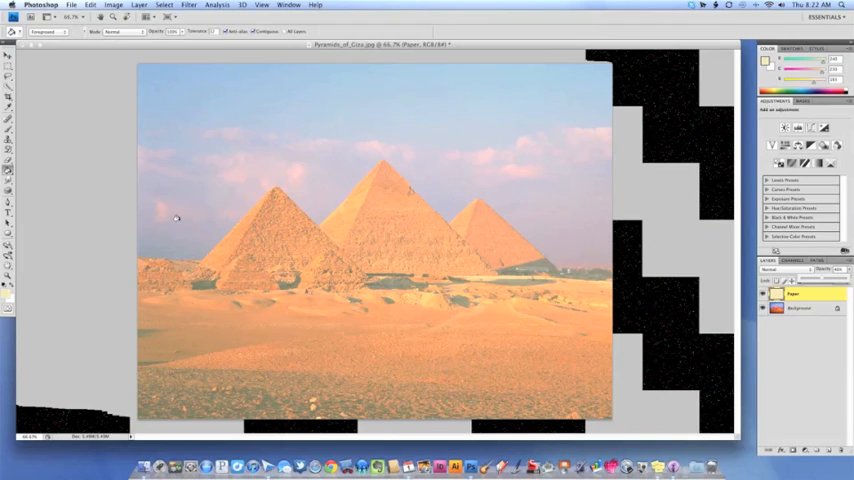
mouse_move(456, 288)
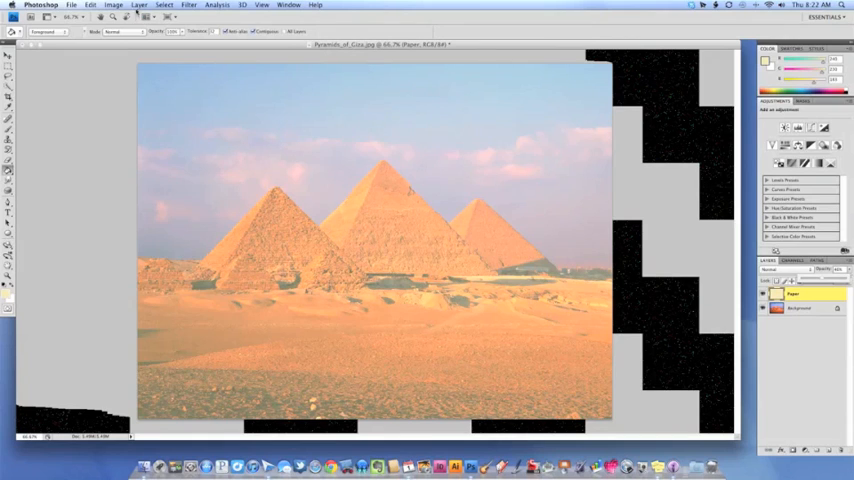
left_click(138, 4)
type("Paint")
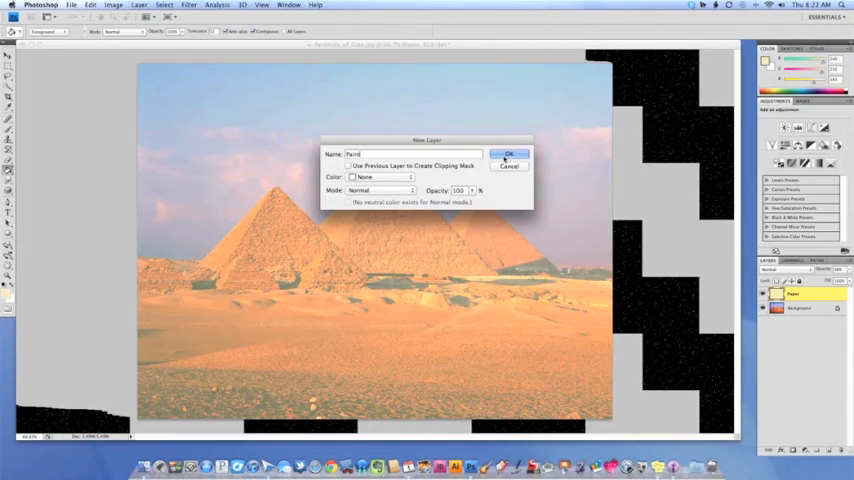
left_click(508, 154)
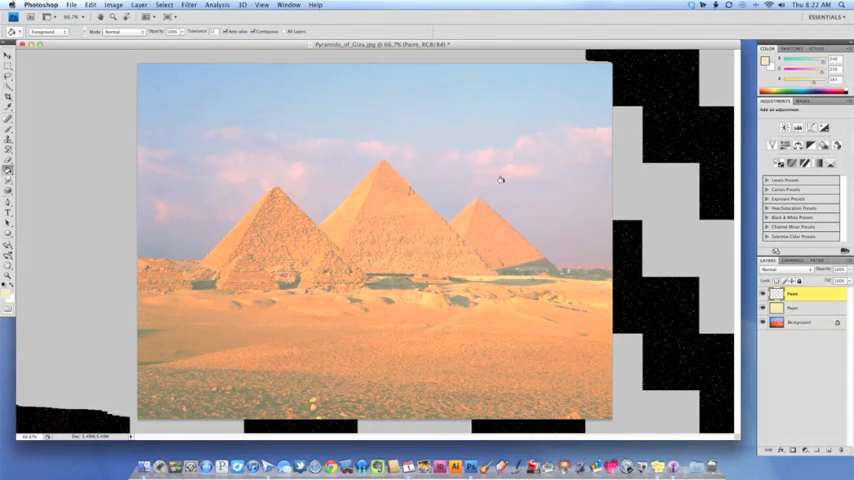
mouse_move(476, 204)
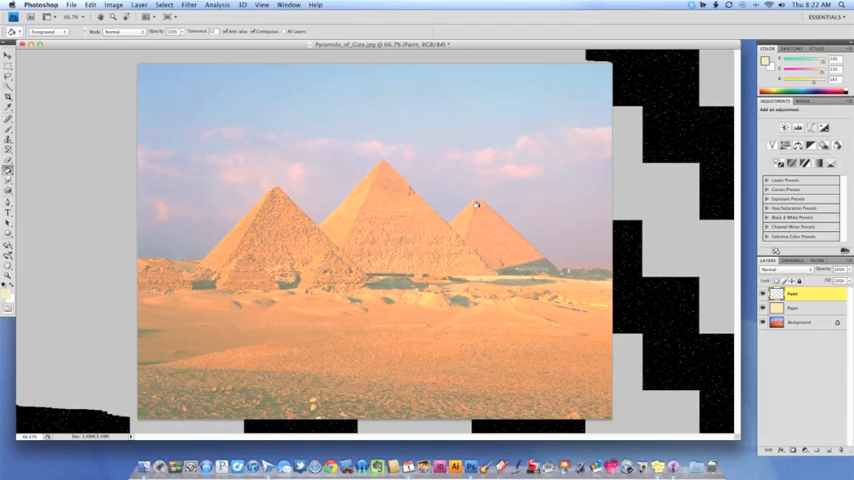
mouse_move(300, 230)
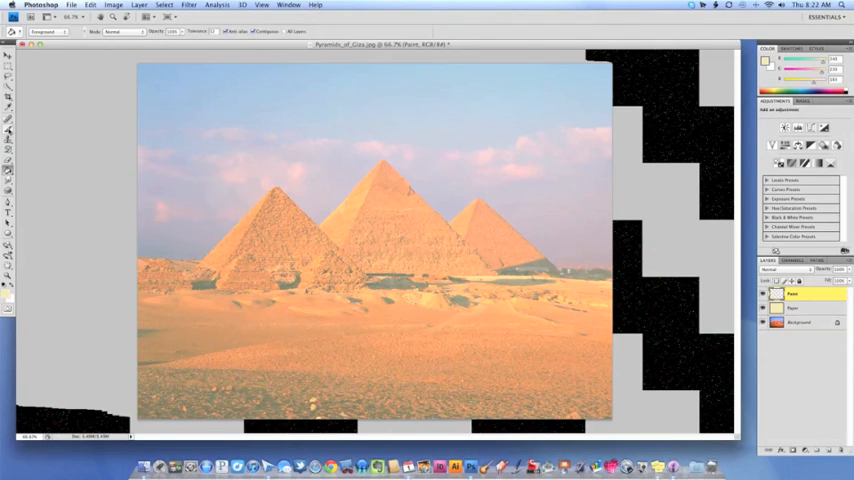
Replace the brush list with Dry Media Brushes and choose Pastel on Charcoal Paper
left_click(8, 96)
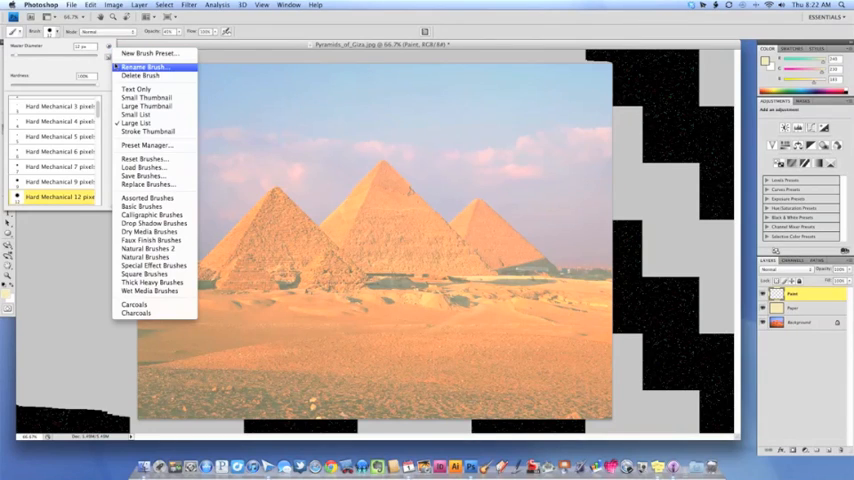
mouse_move(144, 176)
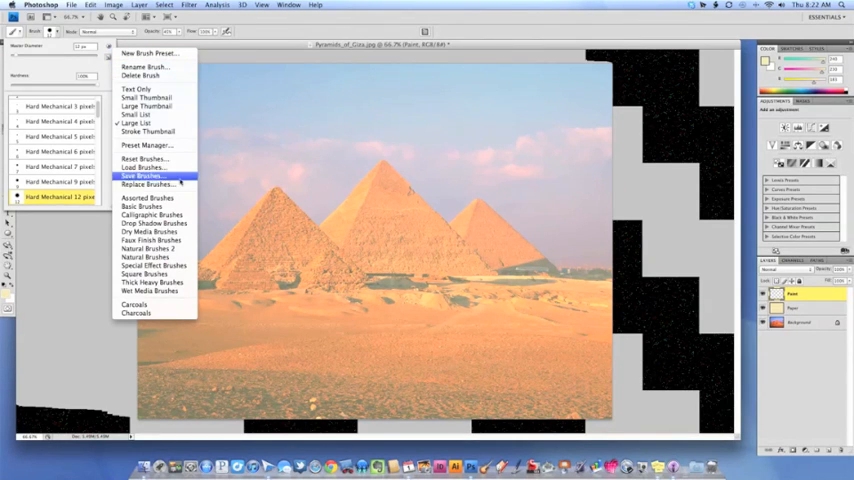
left_click(150, 232)
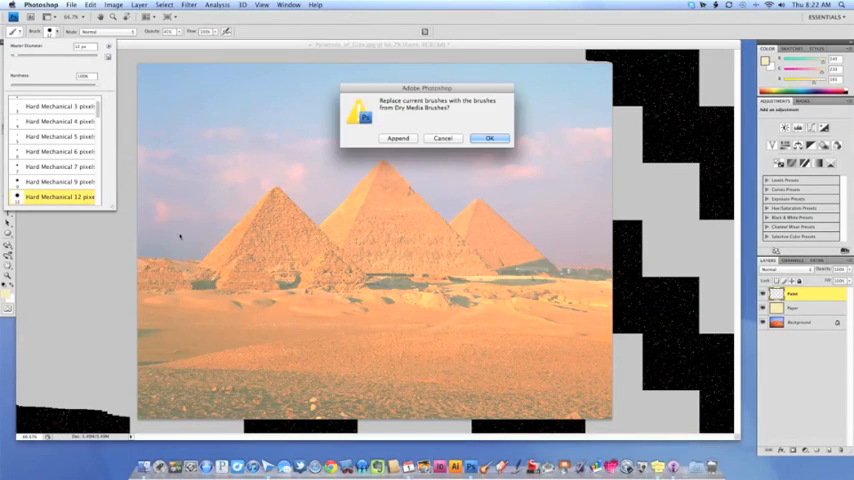
left_click(488, 138)
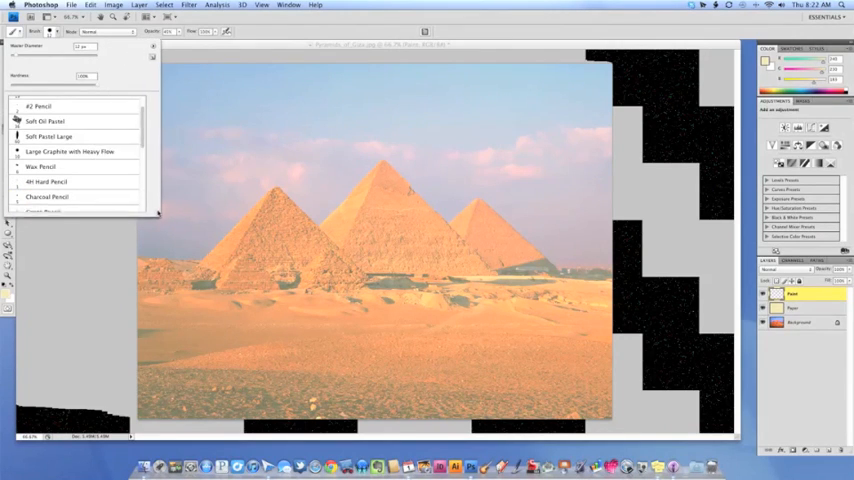
scroll("up", 3)
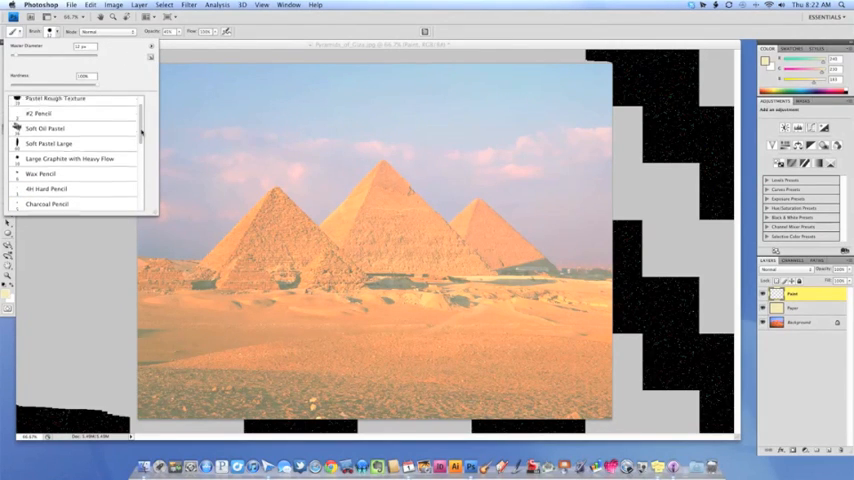
scroll("up", 3)
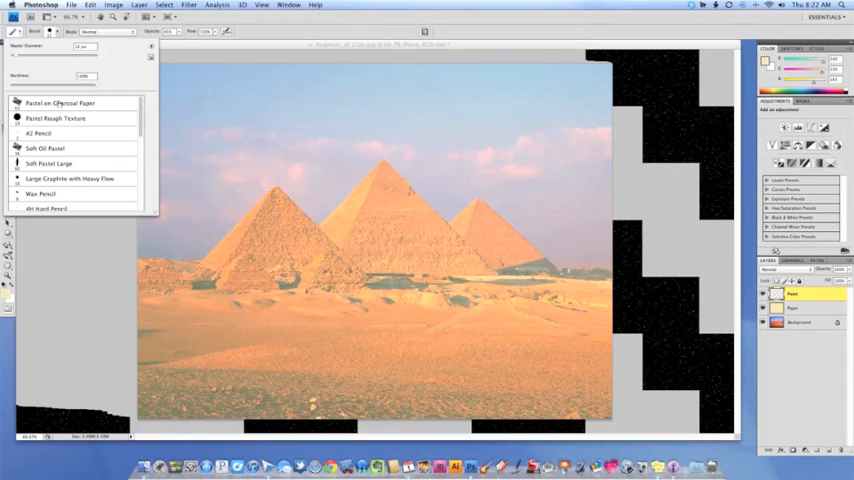
left_click(58, 104)
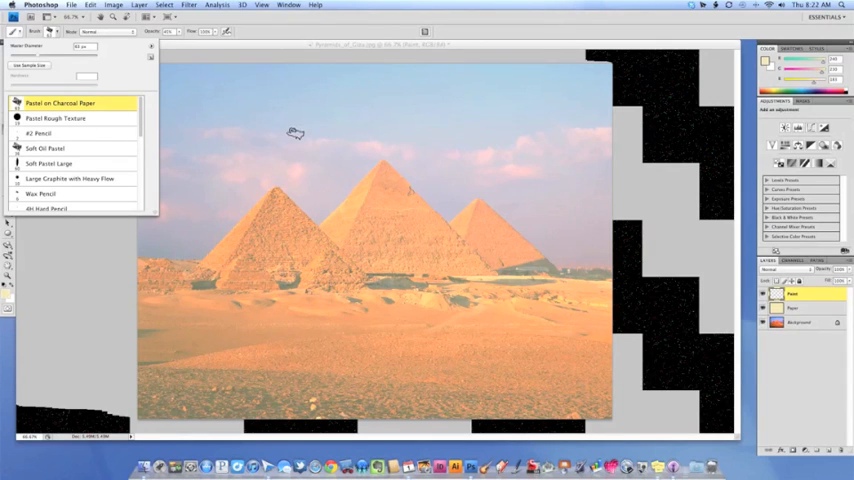
mouse_move(292, 224)
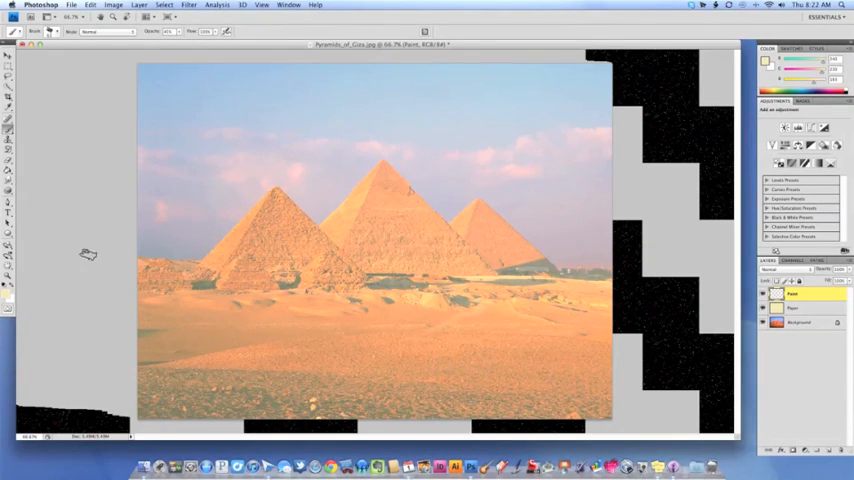
mouse_move(104, 248)
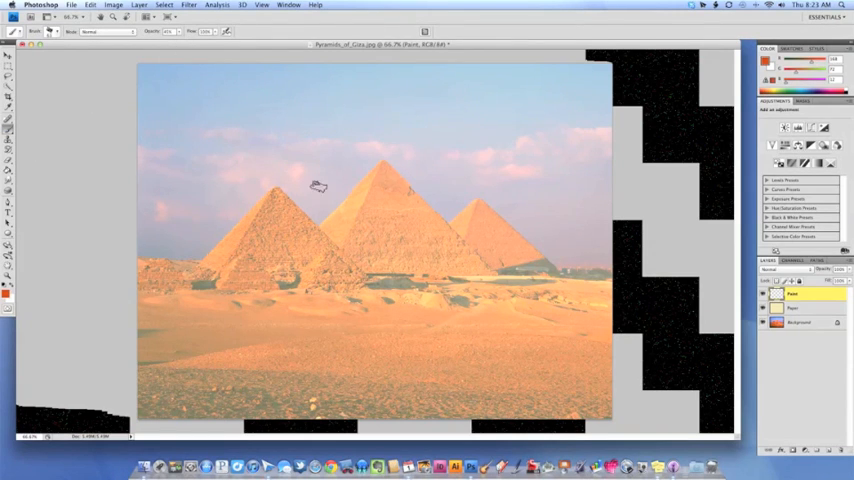
mouse_move(384, 186)
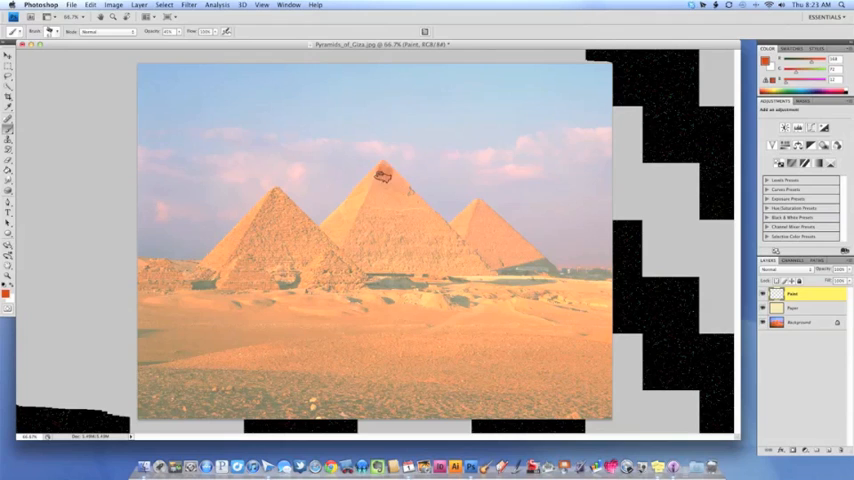
Paint reddish-brown pastel strokes along both edges of the middle pyramid and fill its face
left_click_drag(378, 178, 352, 248)
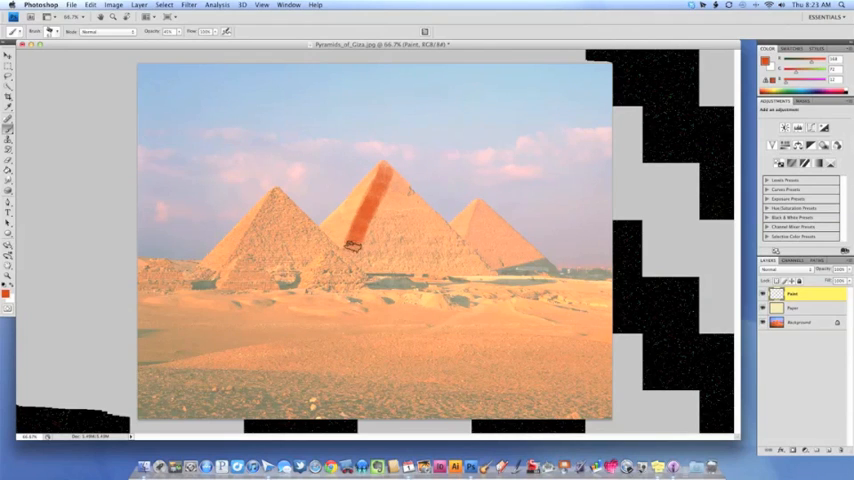
left_click_drag(356, 250, 388, 170)
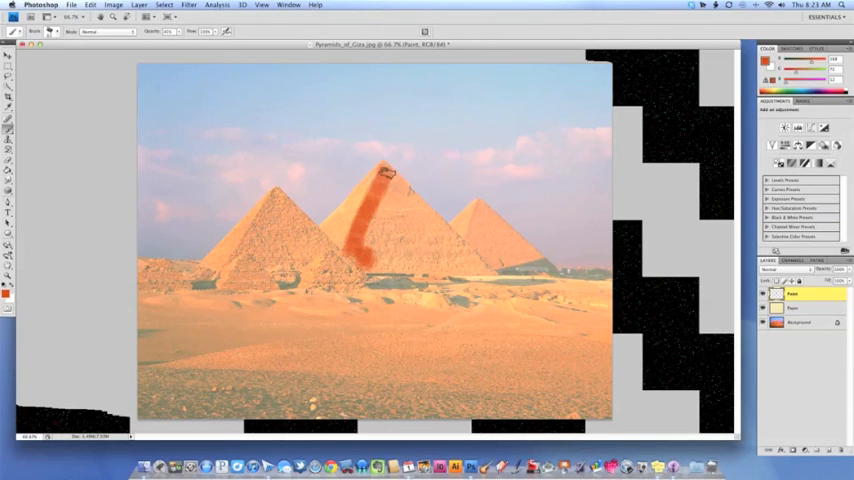
left_click_drag(388, 170, 428, 216)
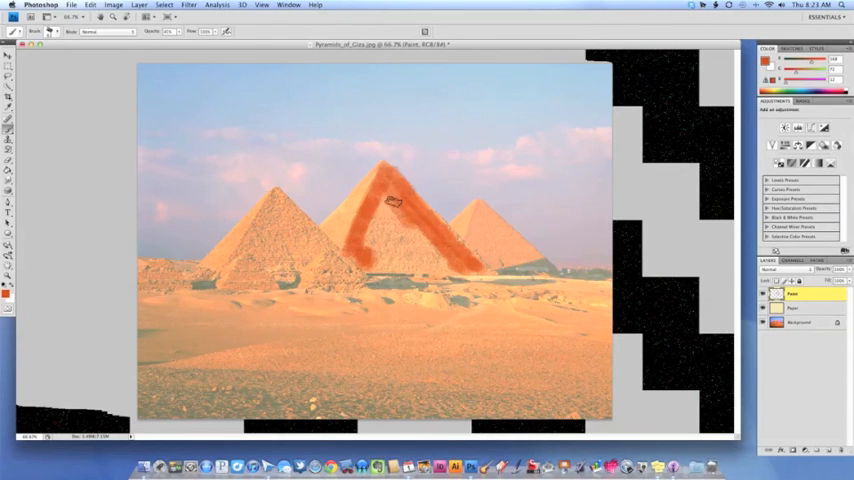
left_click_drag(392, 204, 408, 244)
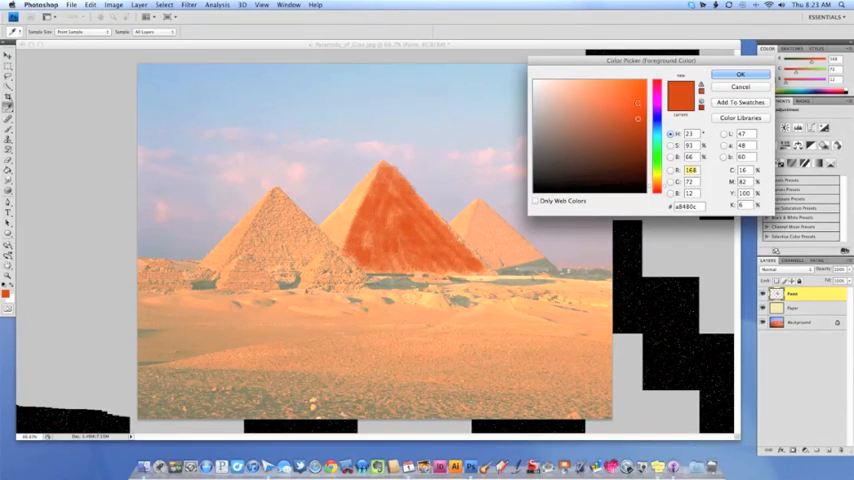
Pick a brighter orange and paint the left pyramid with it
left_click(608, 100)
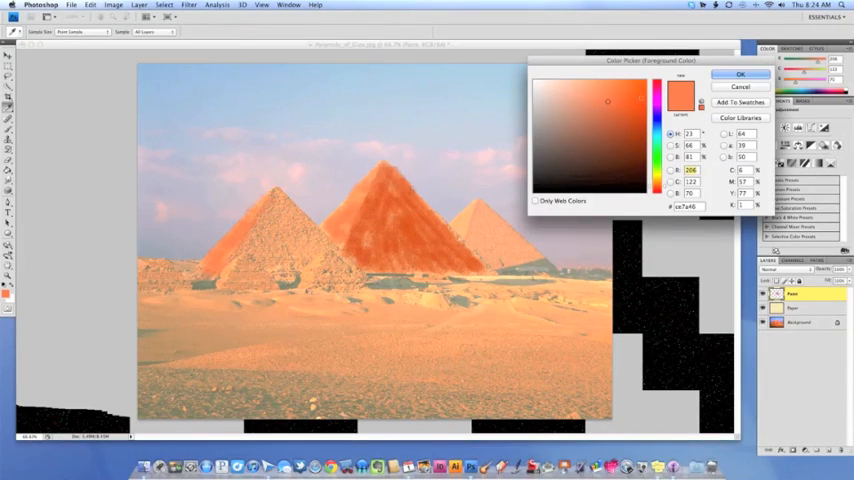
left_click(624, 108)
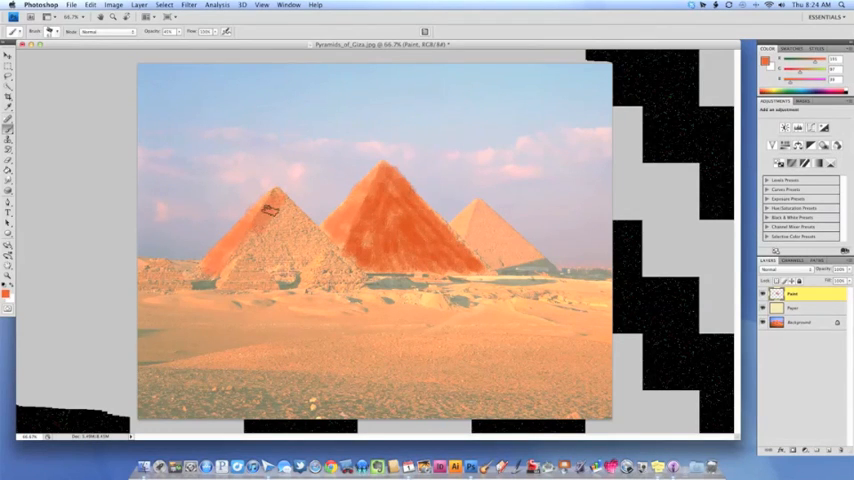
left_click_drag(268, 204, 258, 250)
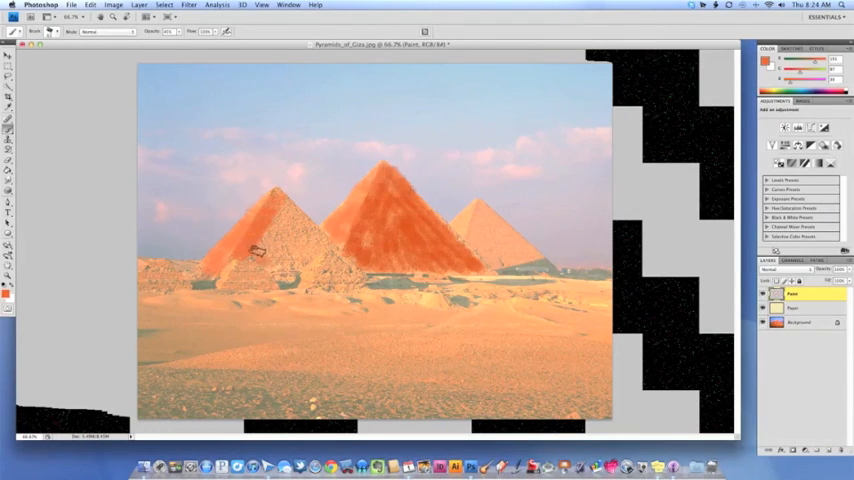
left_click_drag(256, 250, 336, 250)
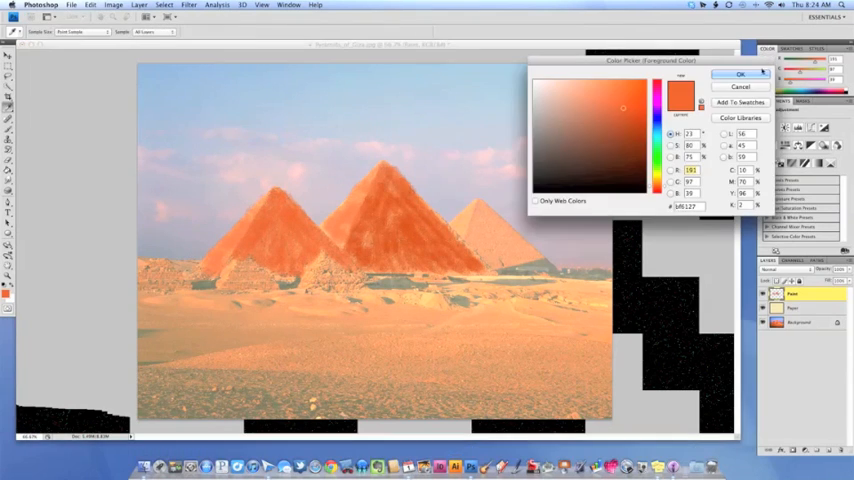
Set the painting colour to a paler orange for the next pyramid
left_click(592, 104)
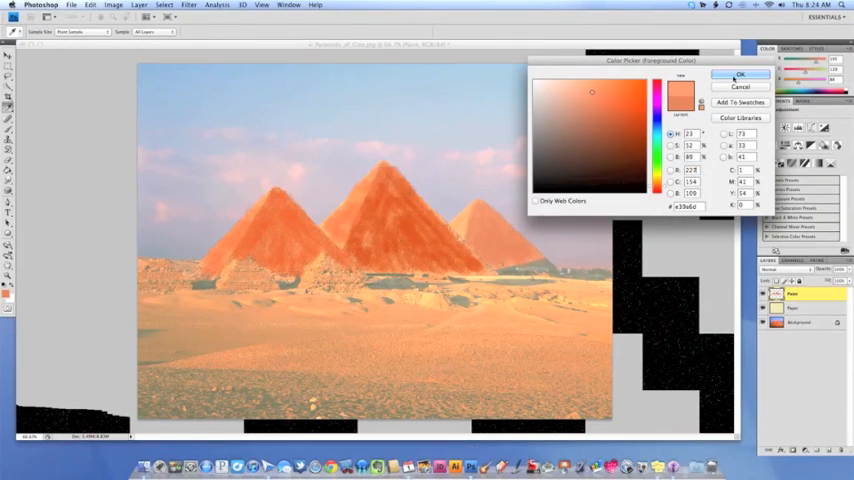
left_click(740, 76)
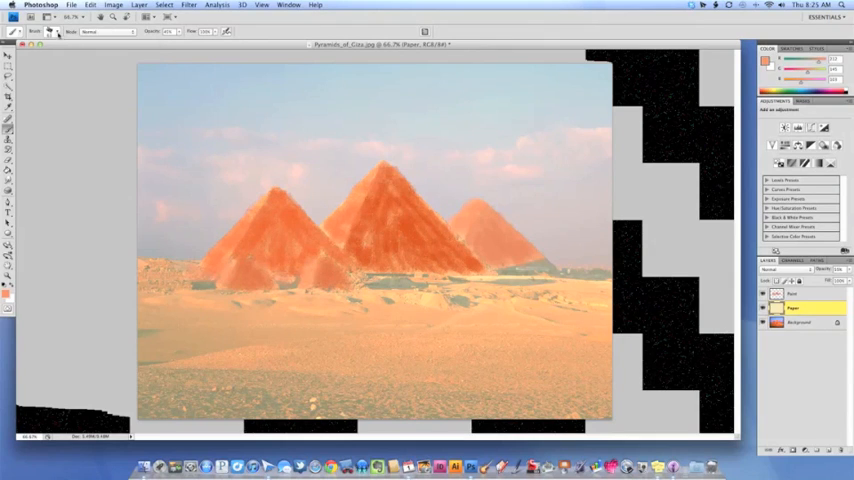
Choose the Charcoal Pencil brush from the preset list
left_click(56, 32)
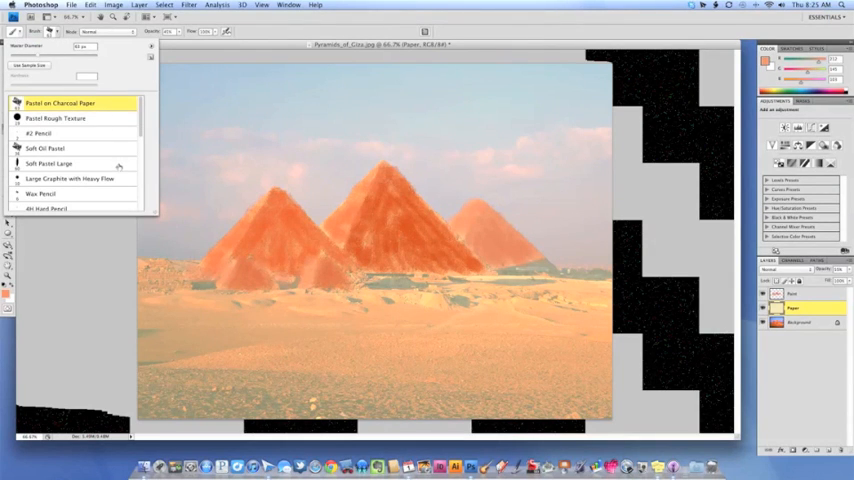
scroll("down", 3)
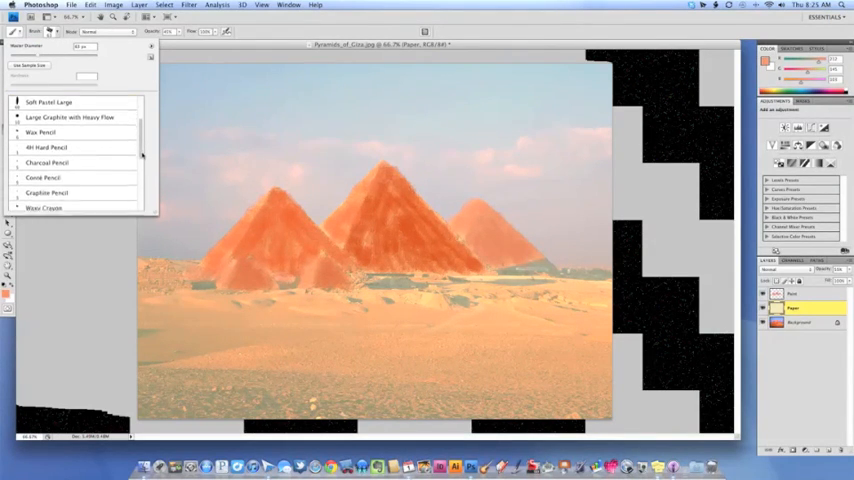
scroll("down", 3)
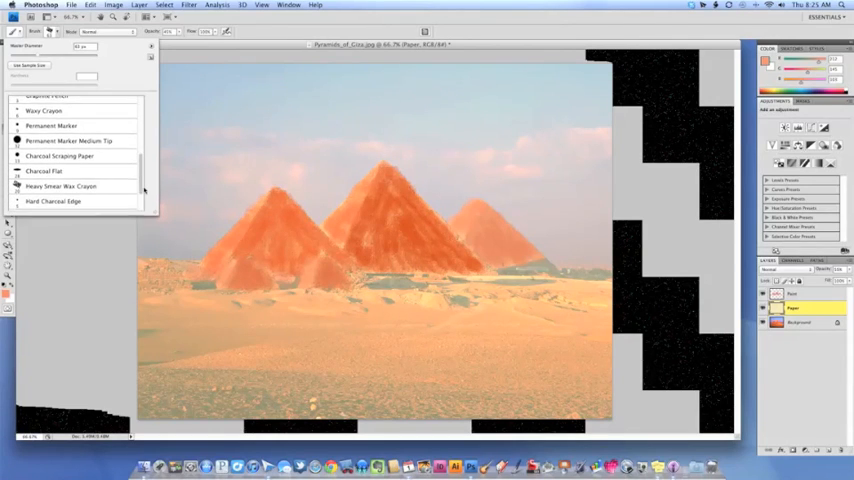
scroll("down", 3)
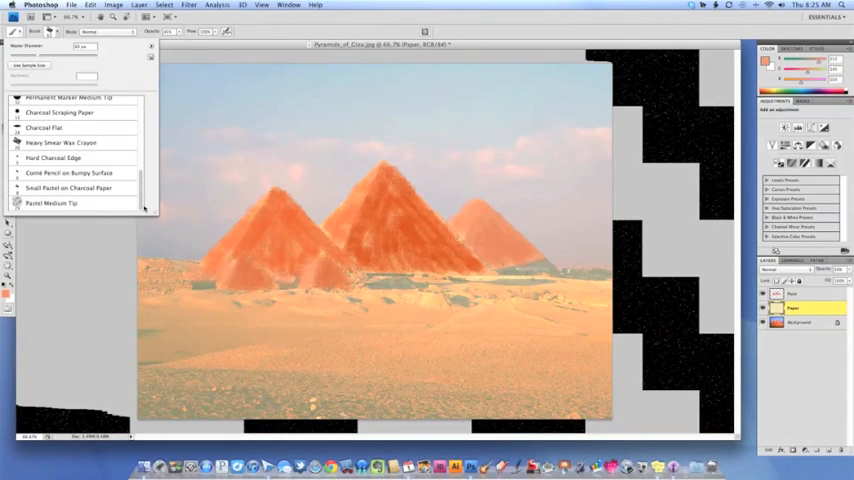
scroll("up", 3)
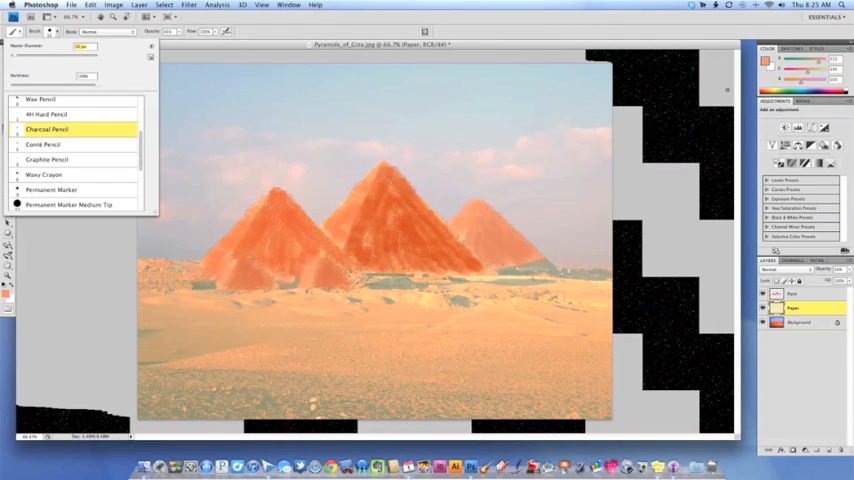
left_click(8, 288)
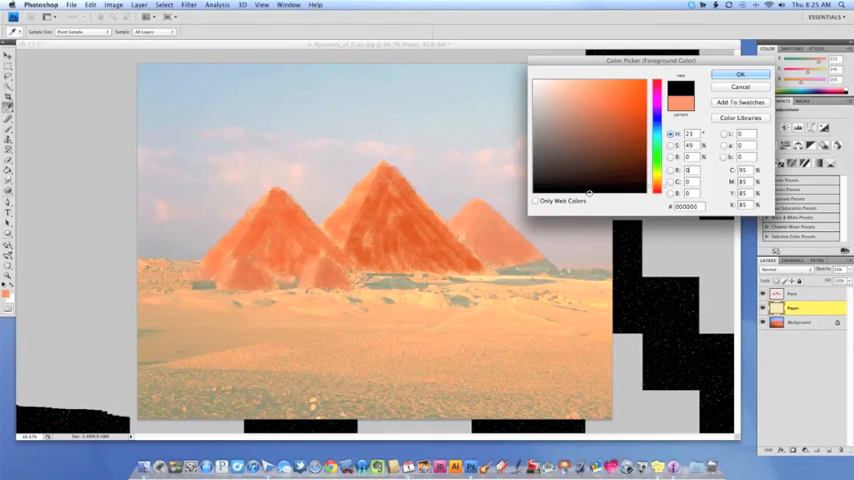
Set the painting colour to a darker reddish brown
left_click(564, 168)
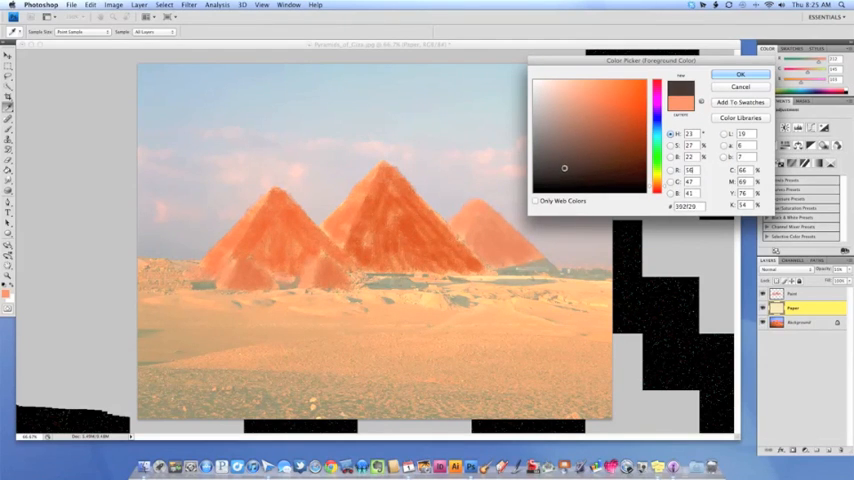
left_click(556, 164)
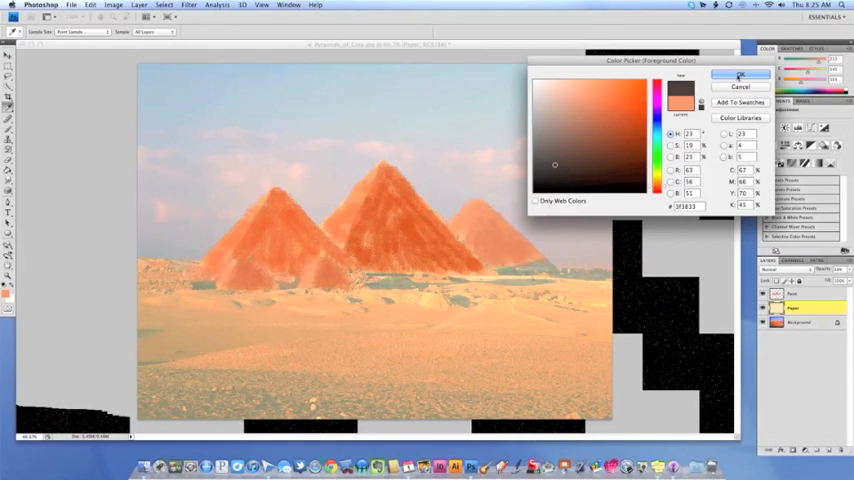
left_click(740, 76)
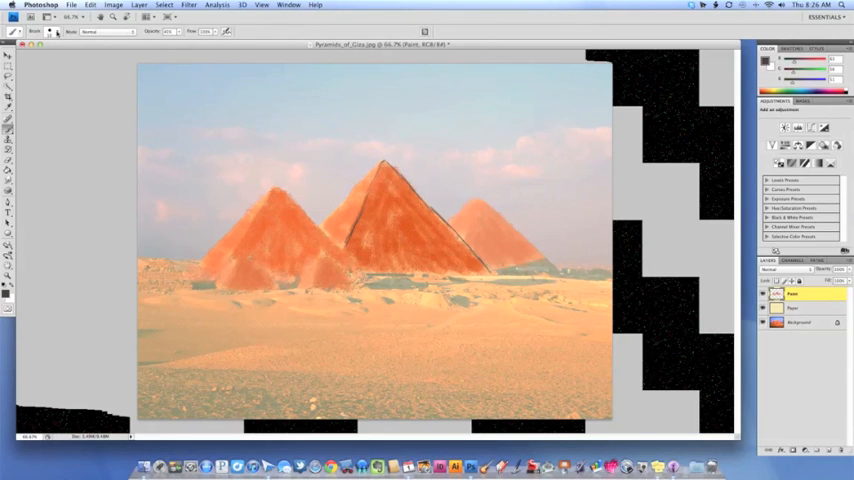
With a pencil preset, draw dark charcoal edges on the middle pyramid
left_click(38, 32)
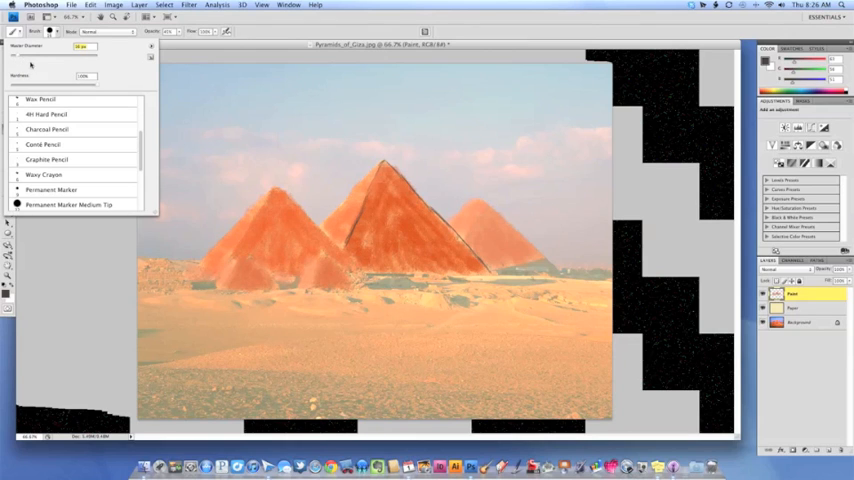
left_click(382, 162)
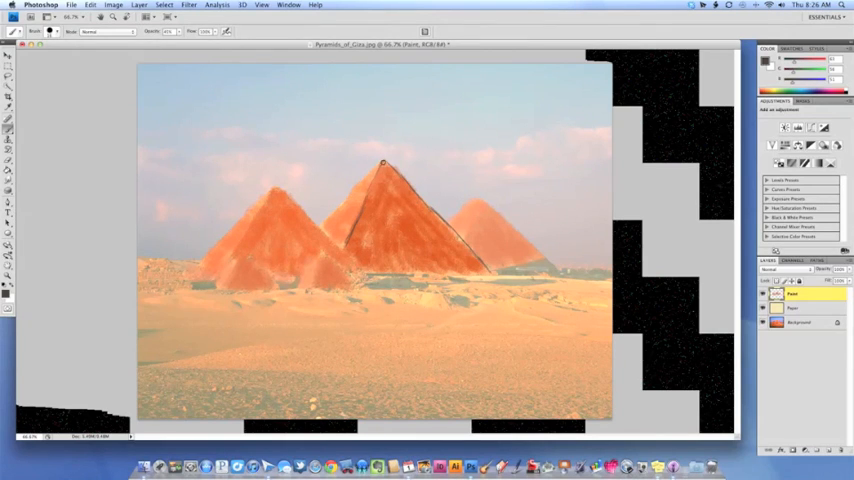
left_click_drag(384, 160, 362, 180)
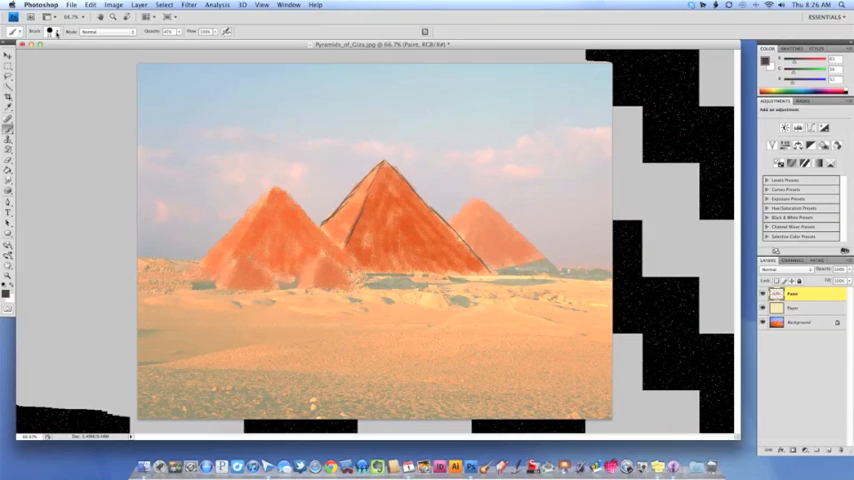
left_click(30, 32)
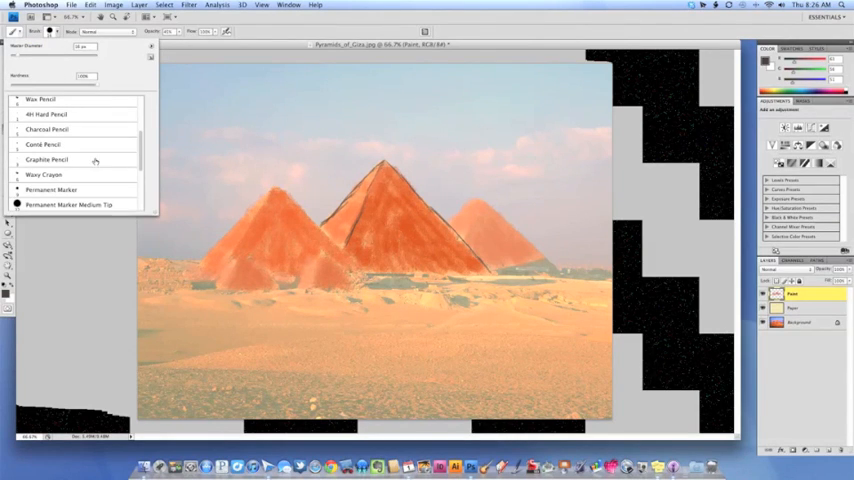
mouse_move(144, 136)
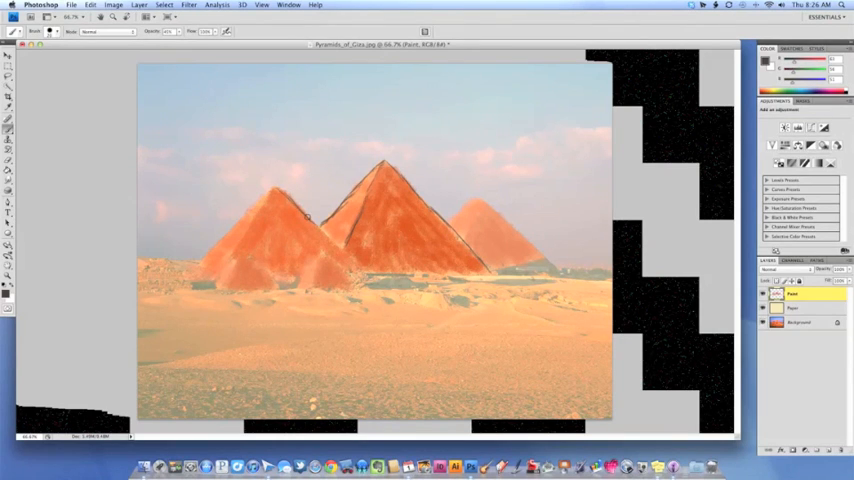
Trace charcoal-pencil outlines along the left, right and small front pyramids
left_click_drag(304, 216, 354, 266)
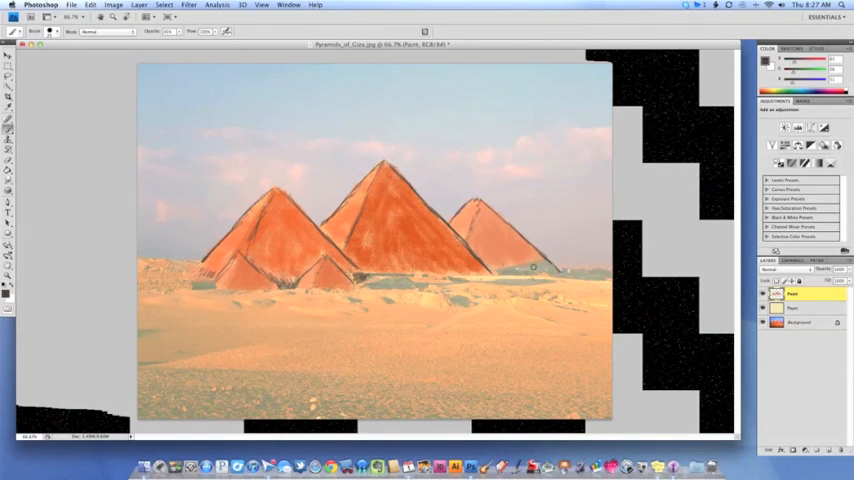
mouse_move(560, 270)
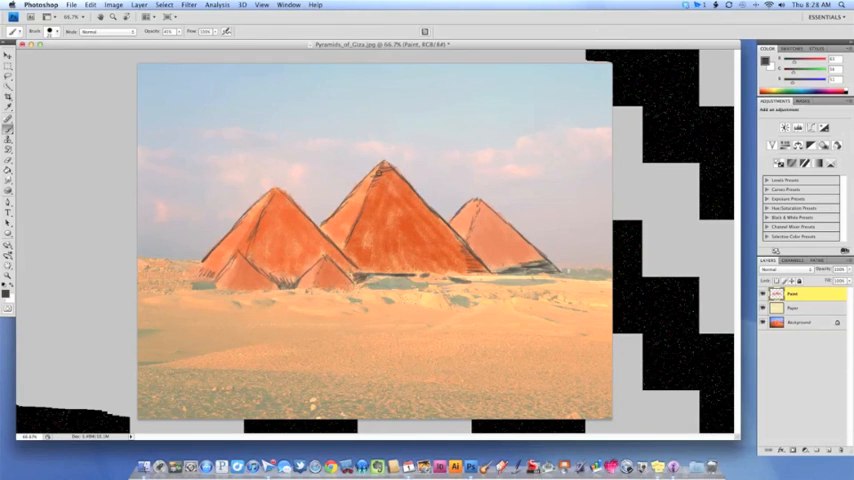
Paint short charcoal step strokes on the left pyramid face with the Brush tool
left_click(398, 188)
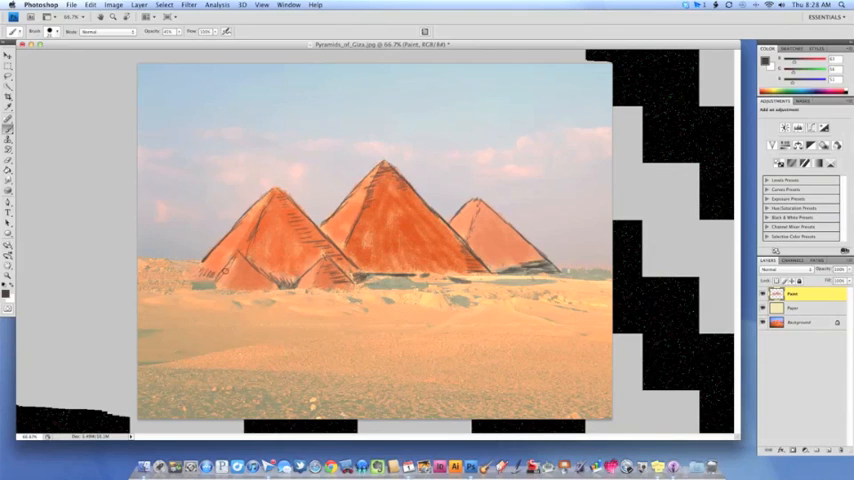
left_click(240, 264)
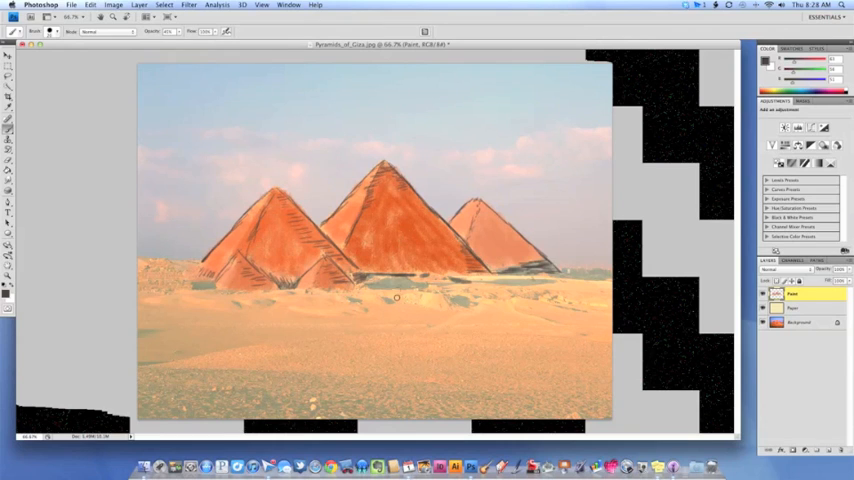
Hide the original photo layer so the painted pyramids show over the cream paper
left_click(796, 308)
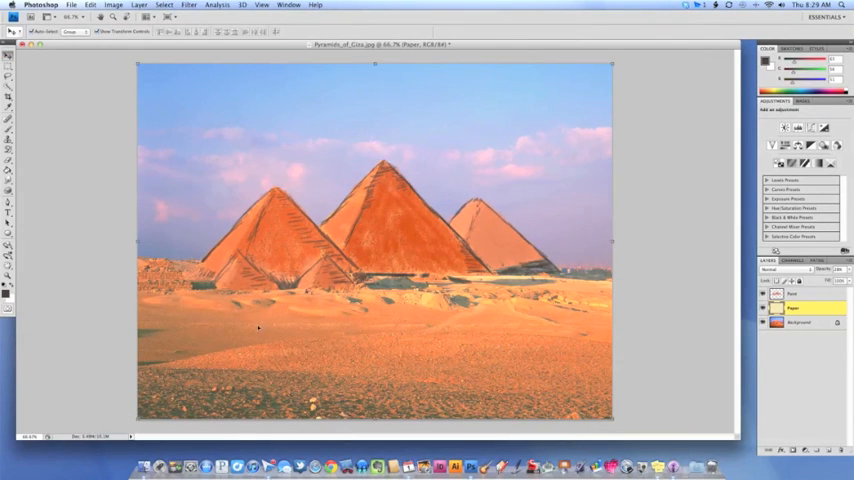
mouse_move(332, 364)
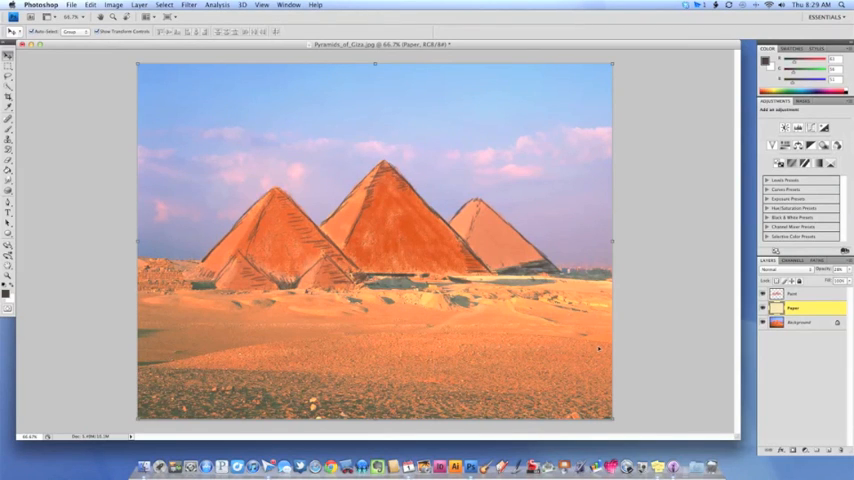
mouse_move(146, 160)
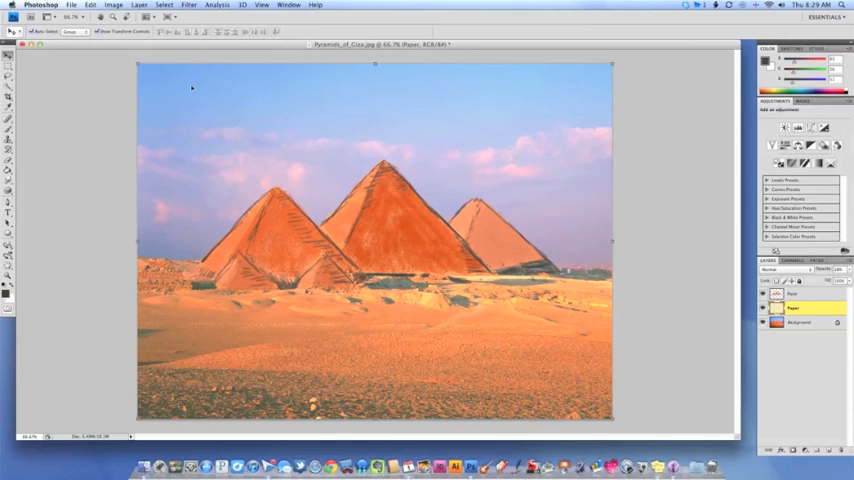
mouse_move(584, 162)
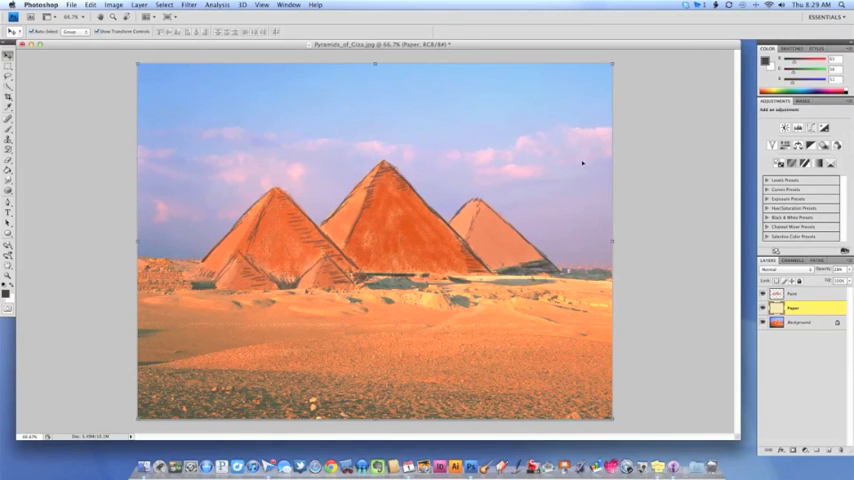
mouse_move(172, 176)
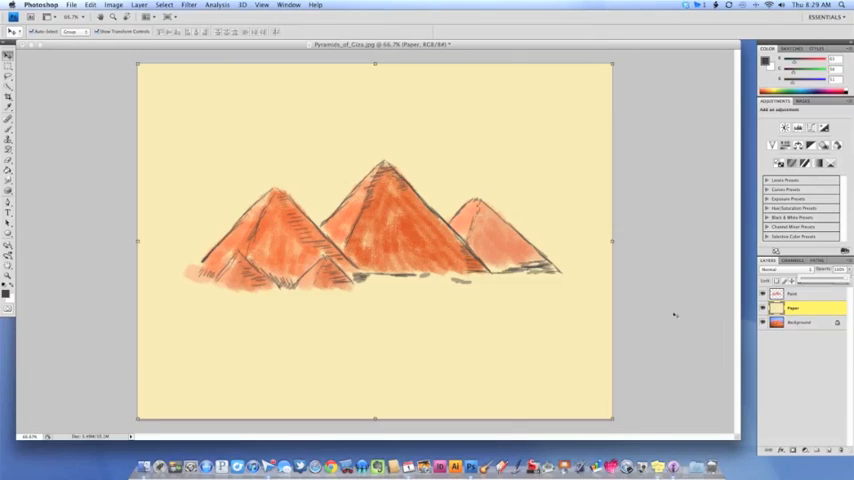
mouse_move(192, 300)
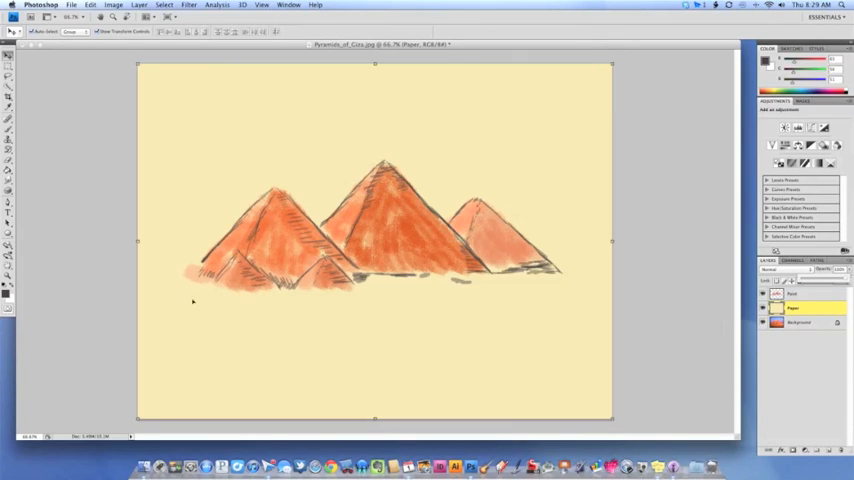
mouse_move(396, 320)
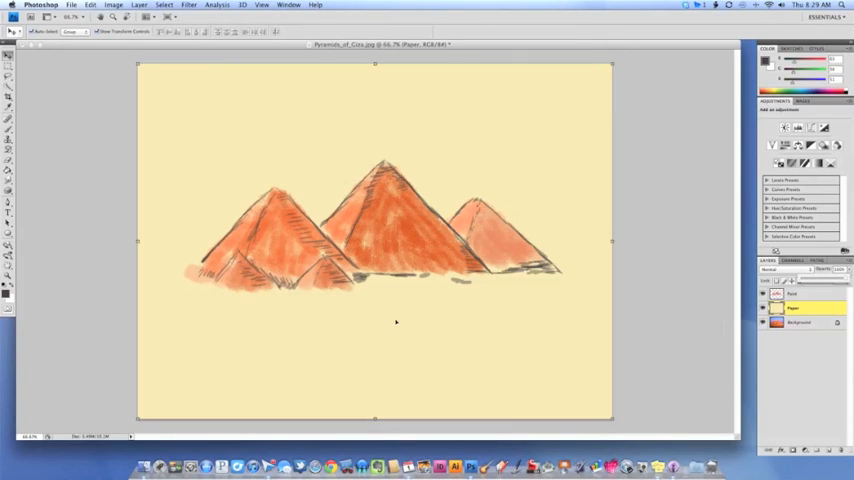
mouse_move(520, 346)
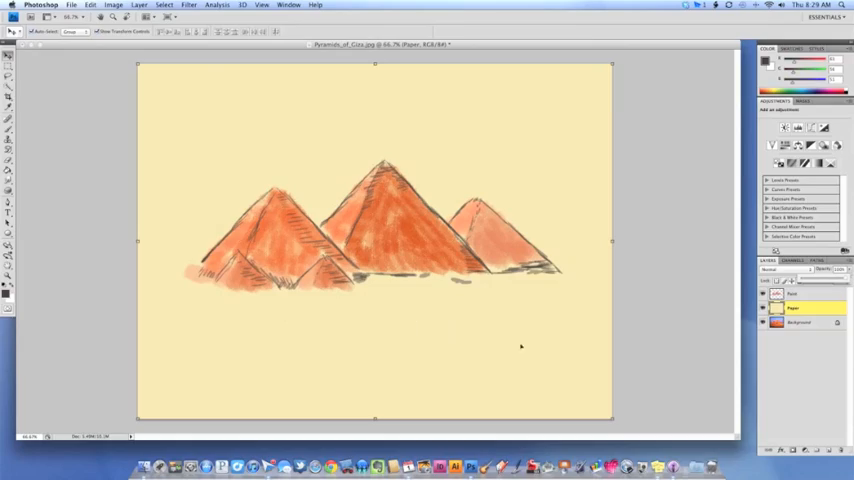